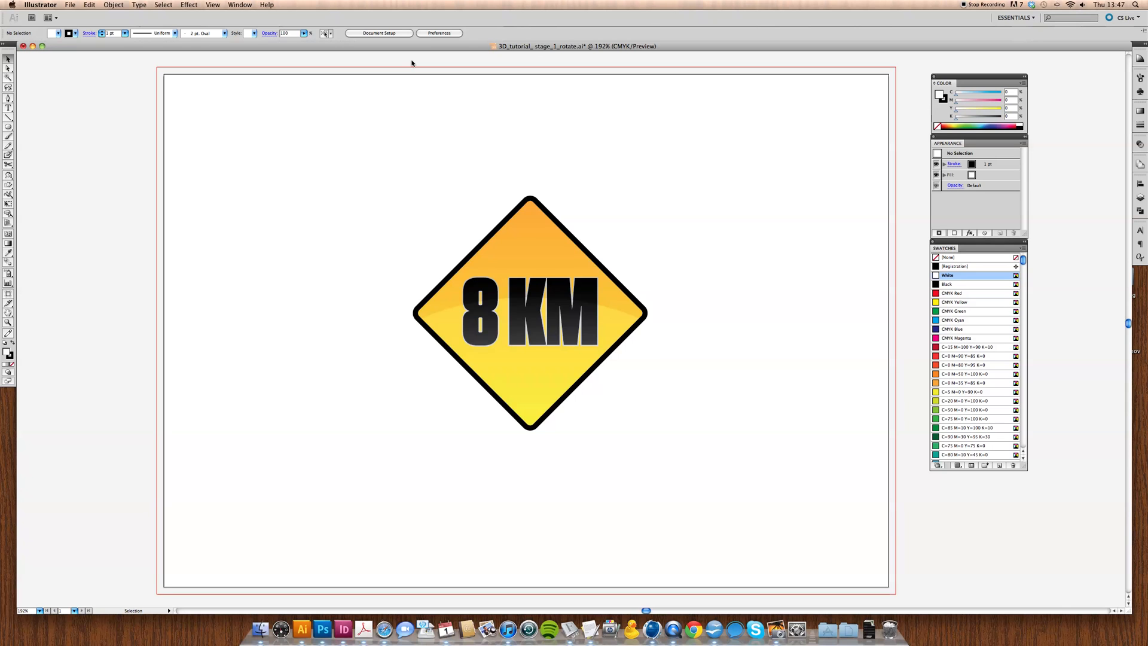
mouse_move(406, 86)
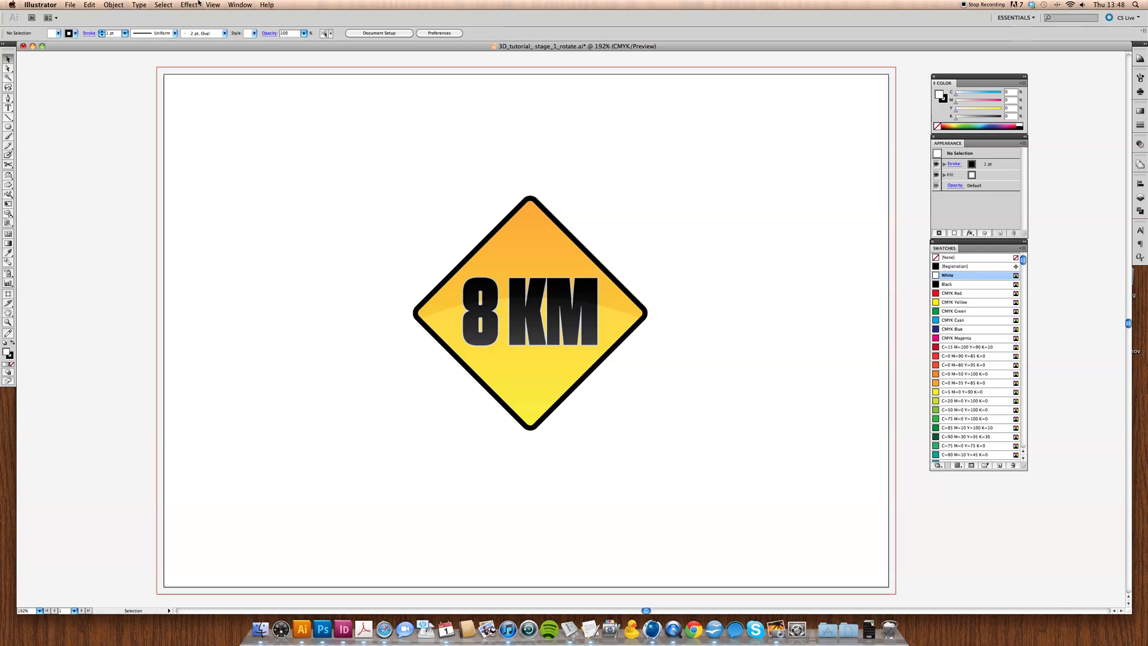
Select the whole 8 KM road sign group and bring up the Effect menu.
left_click(189, 5)
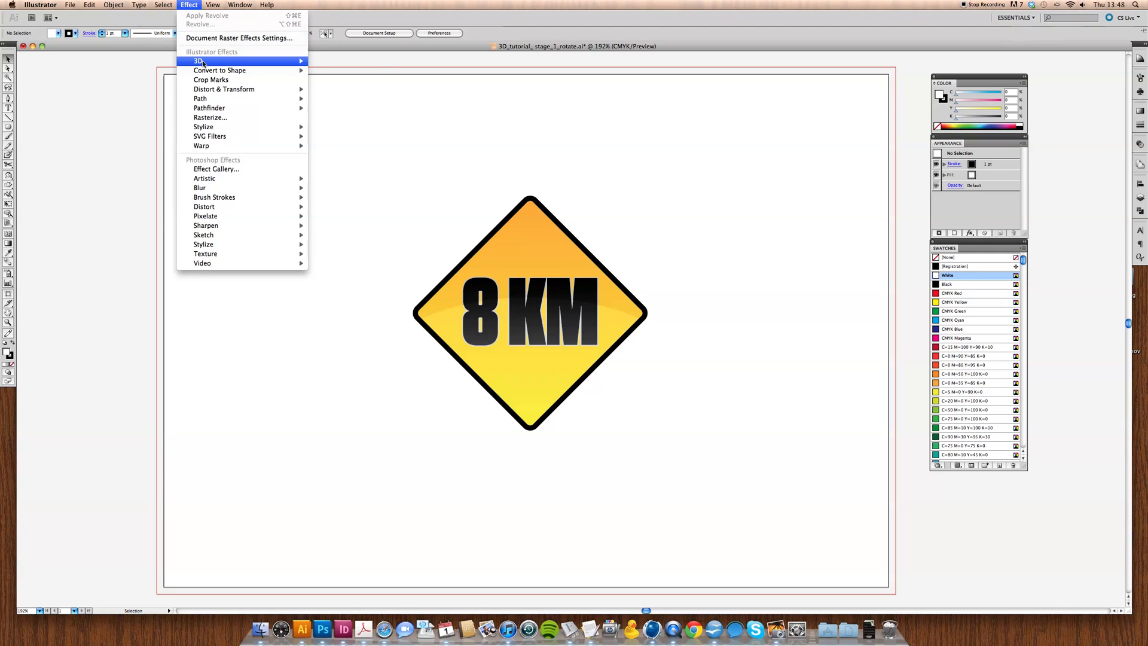
mouse_move(198, 61)
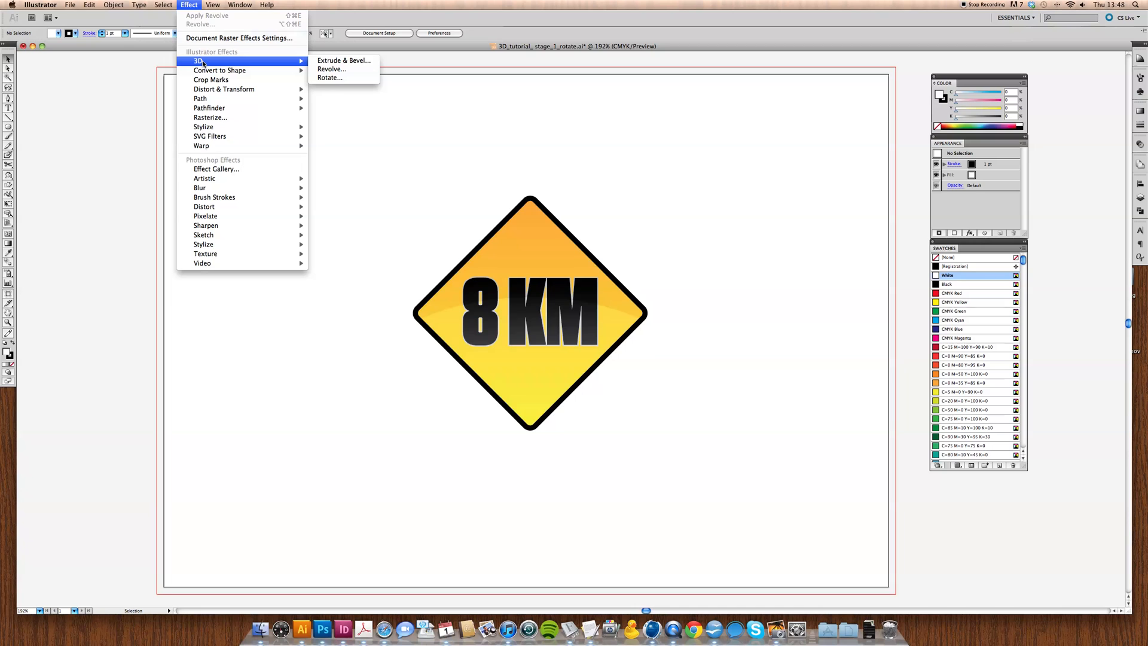
mouse_move(331, 68)
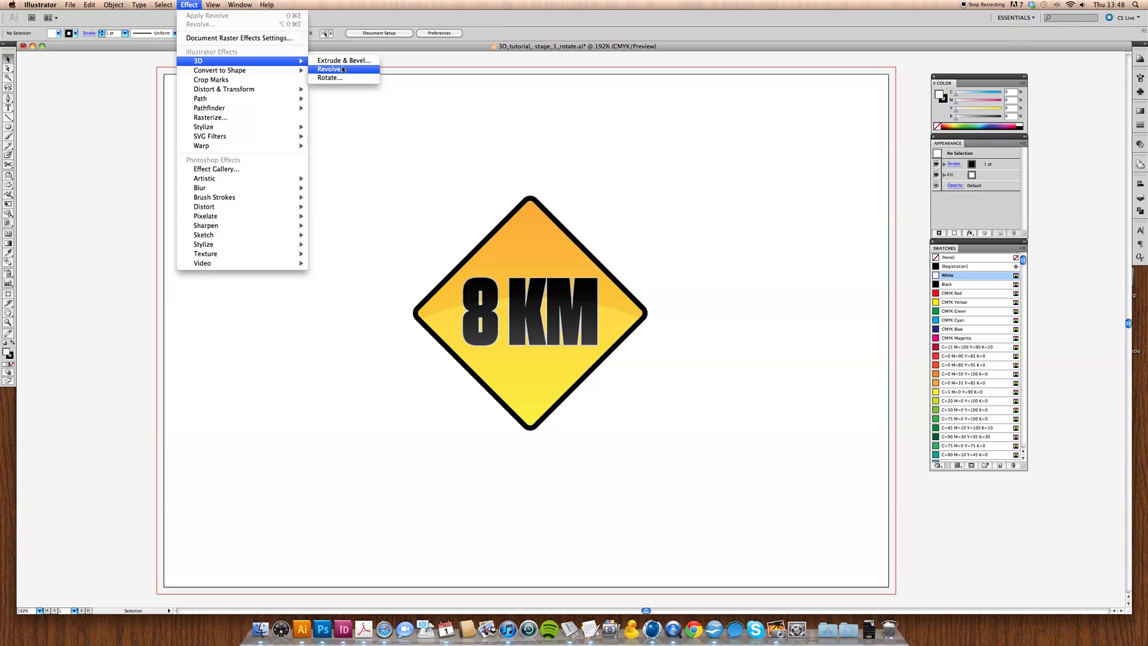
mouse_move(329, 78)
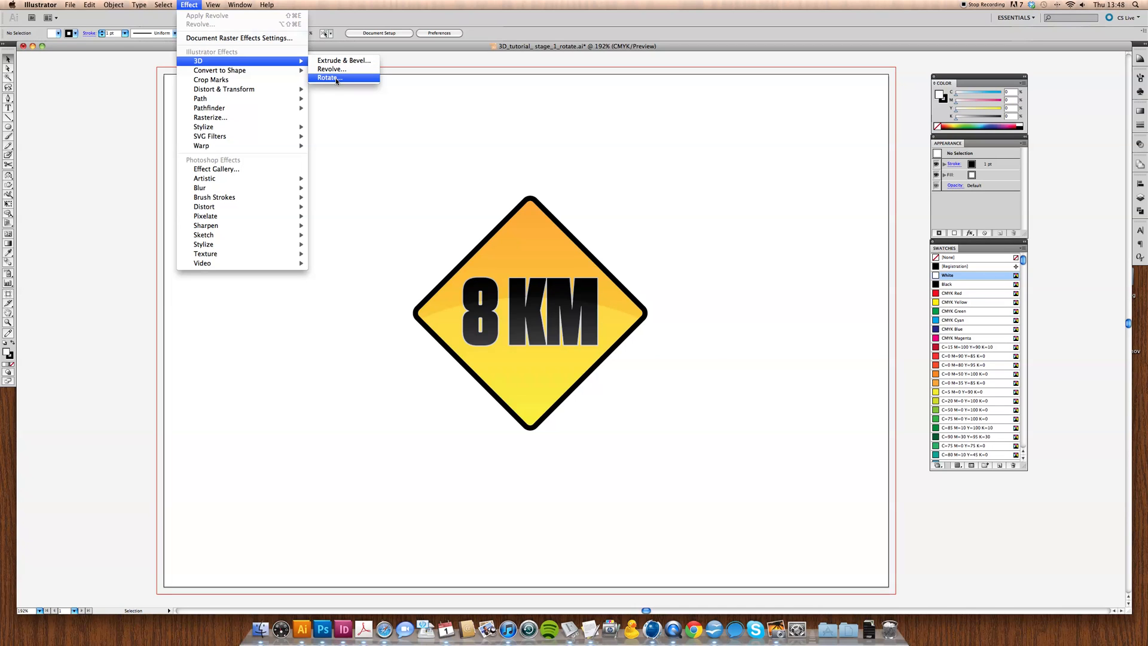
mouse_move(506, 115)
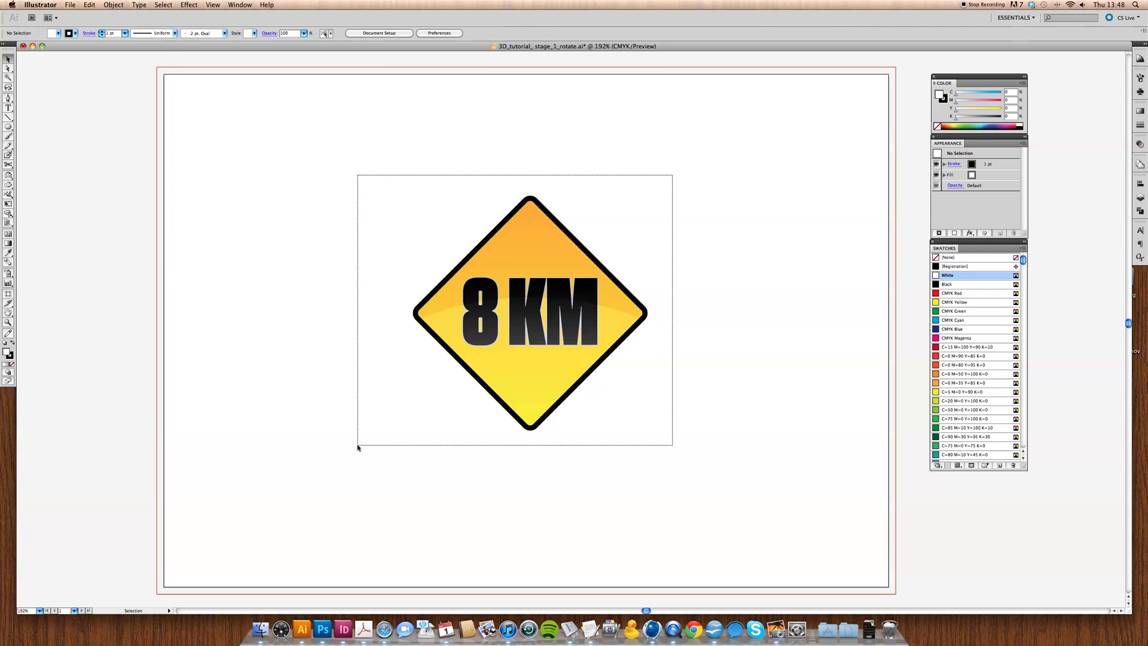
left_click(530, 311)
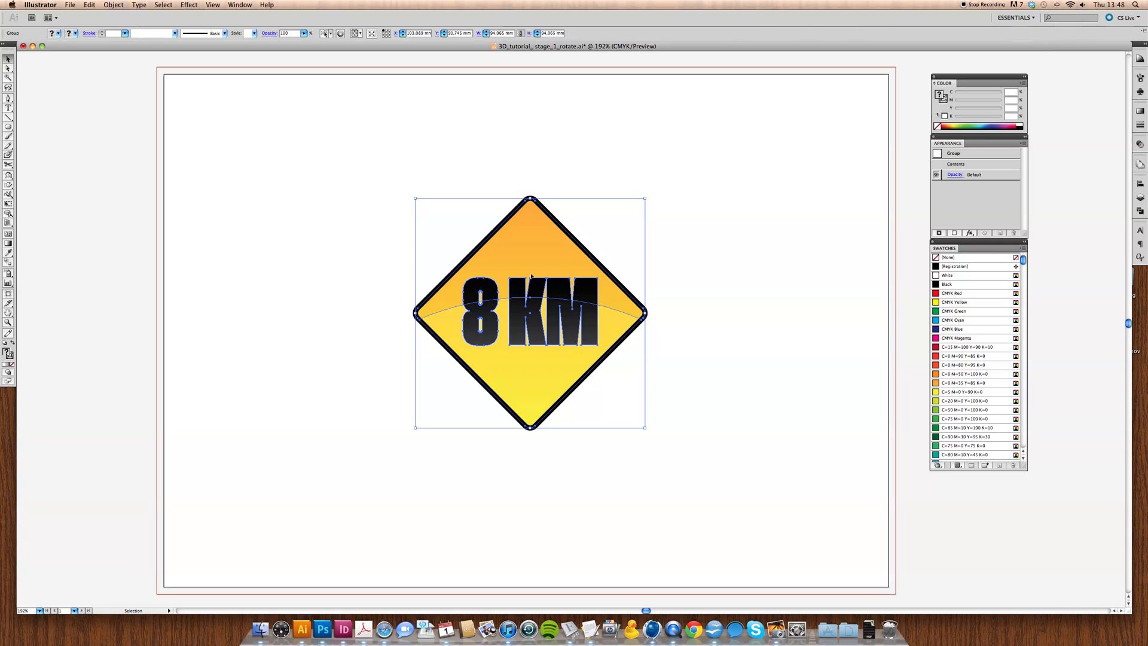
mouse_move(293, 169)
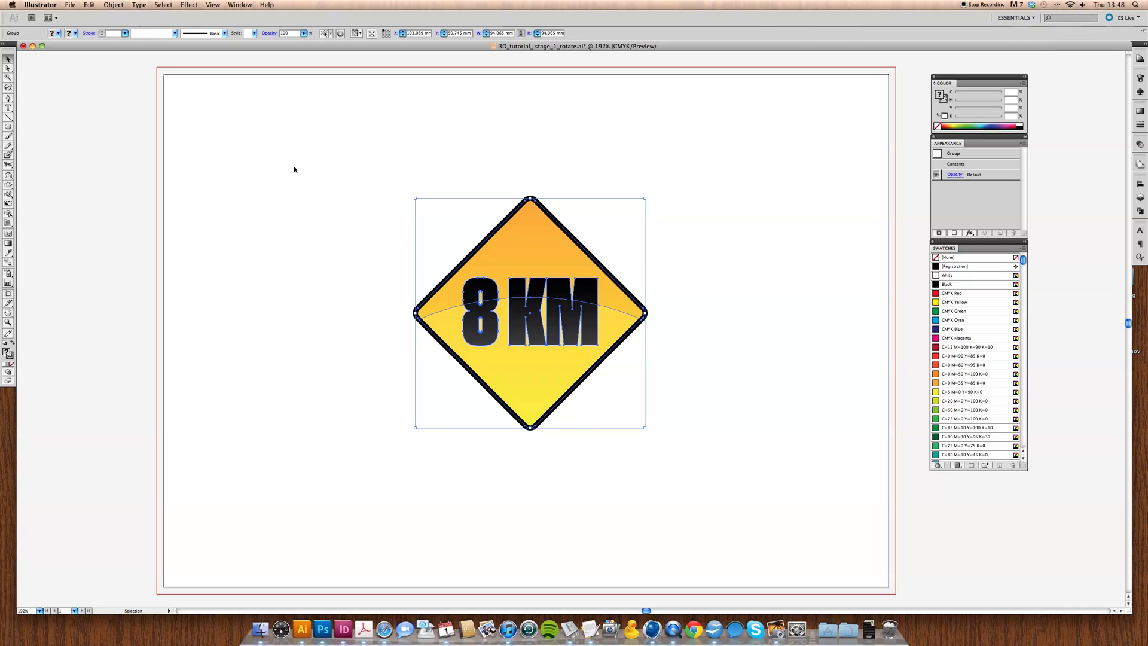
left_click(189, 4)
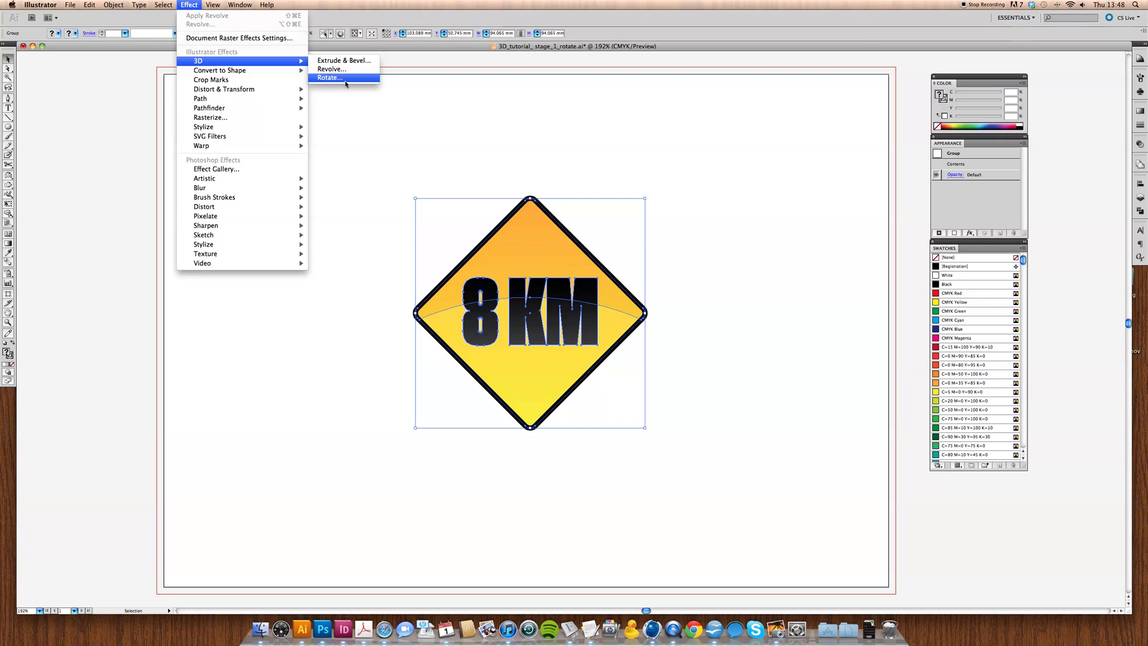
Open Effect > 3D > Rotate on the sign and turn on Preview.
left_click(330, 77)
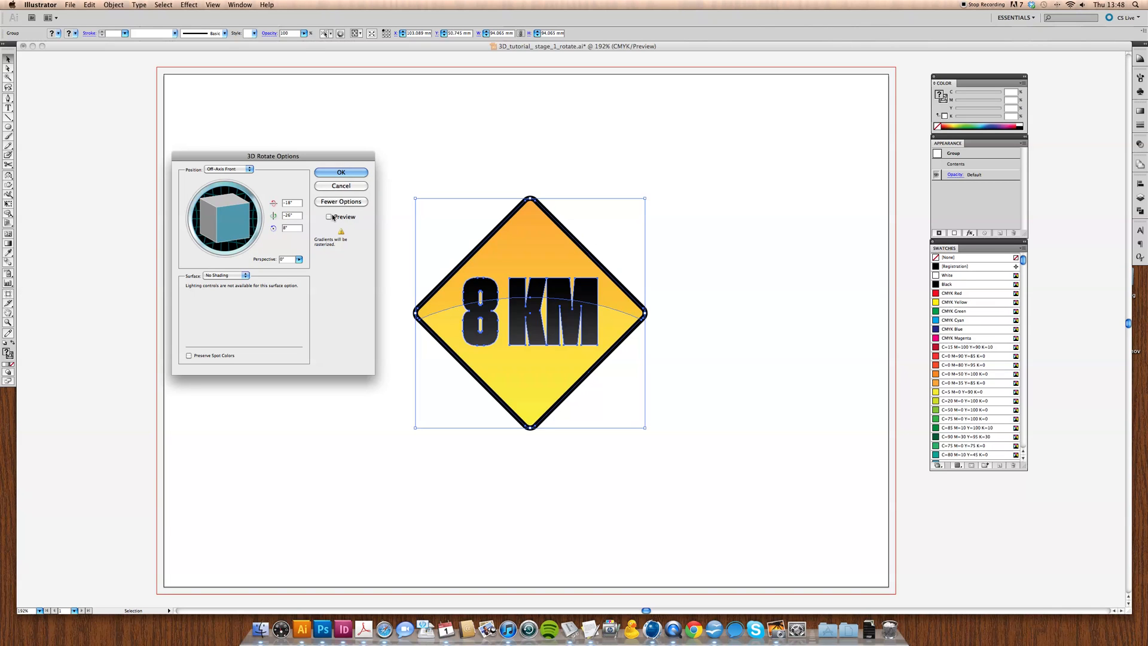
left_click(329, 216)
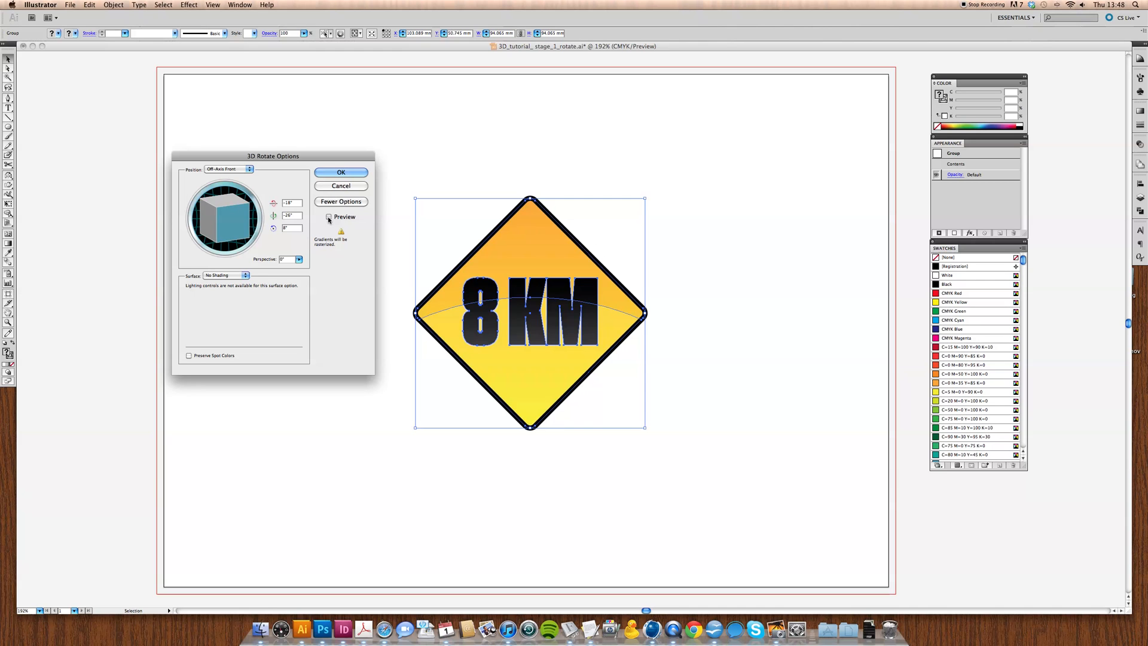
left_click(329, 216)
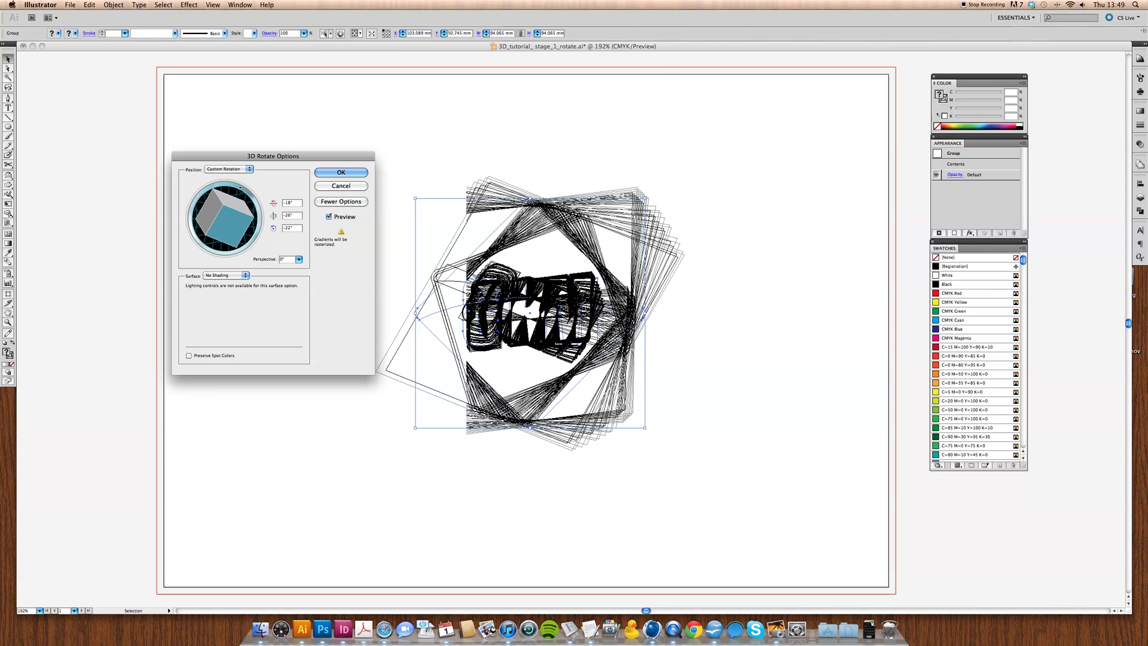
Set the 3D rotation angle to 41 and drag the track cube to turn the sign sideways.
type("41")
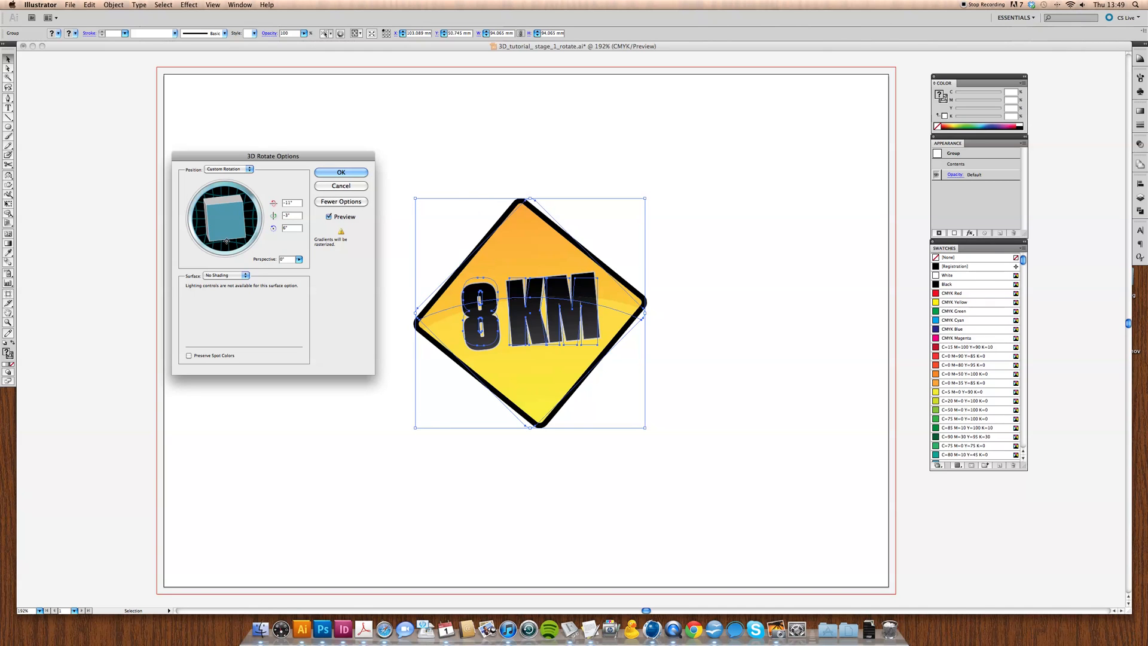
left_click(340, 172)
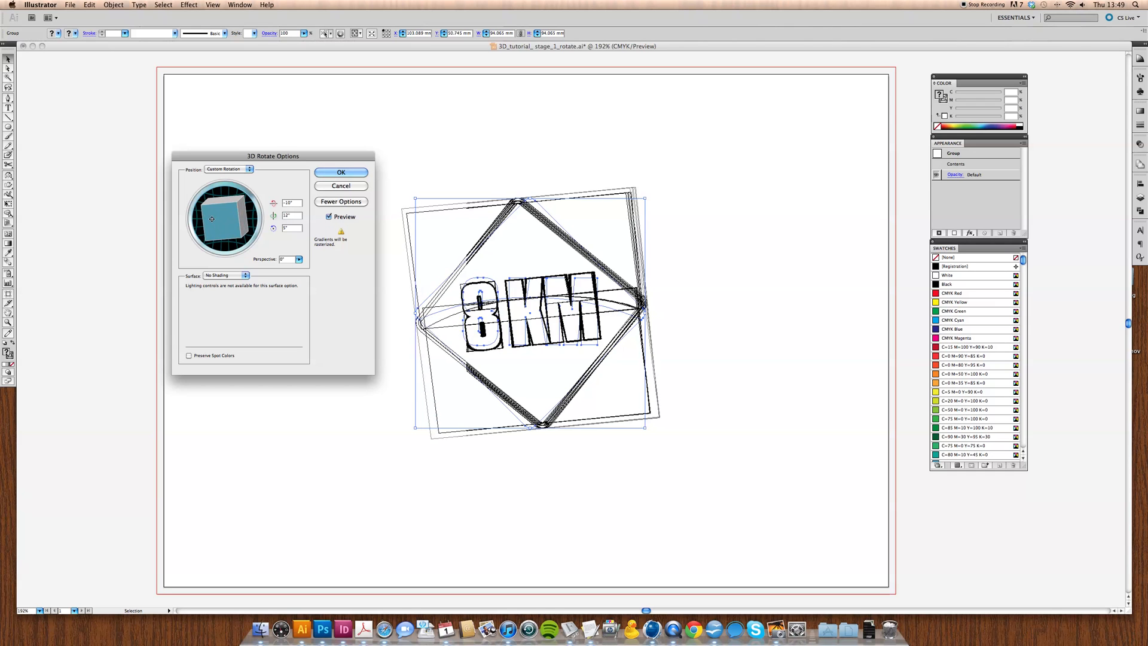
left_click_drag(219, 220, 256, 232)
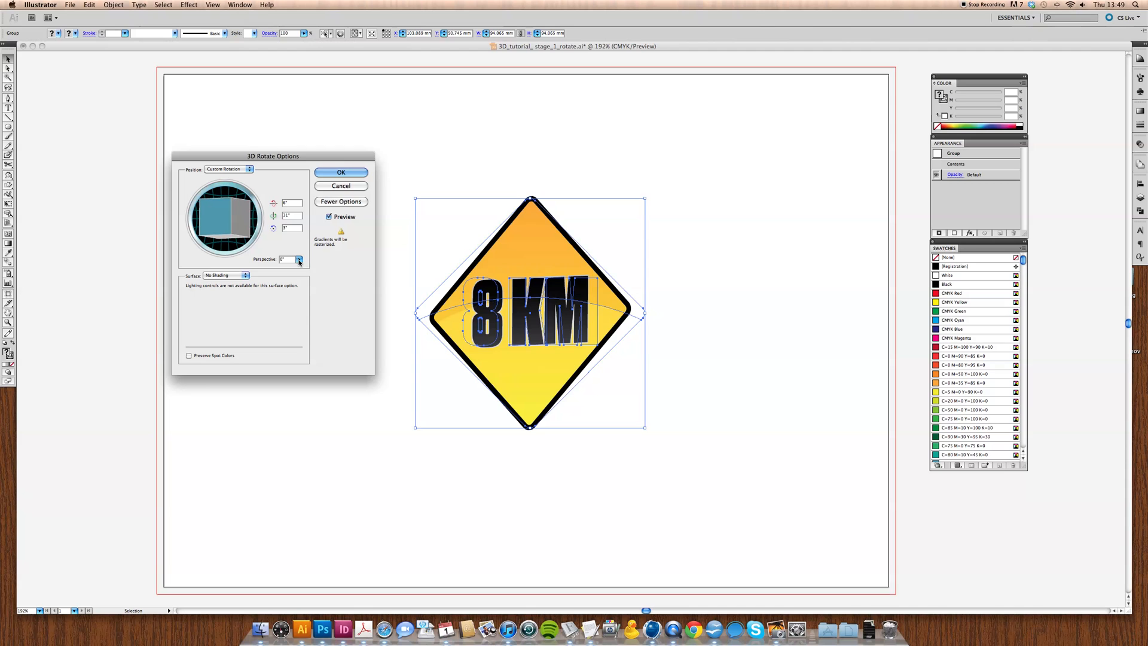
mouse_move(292, 259)
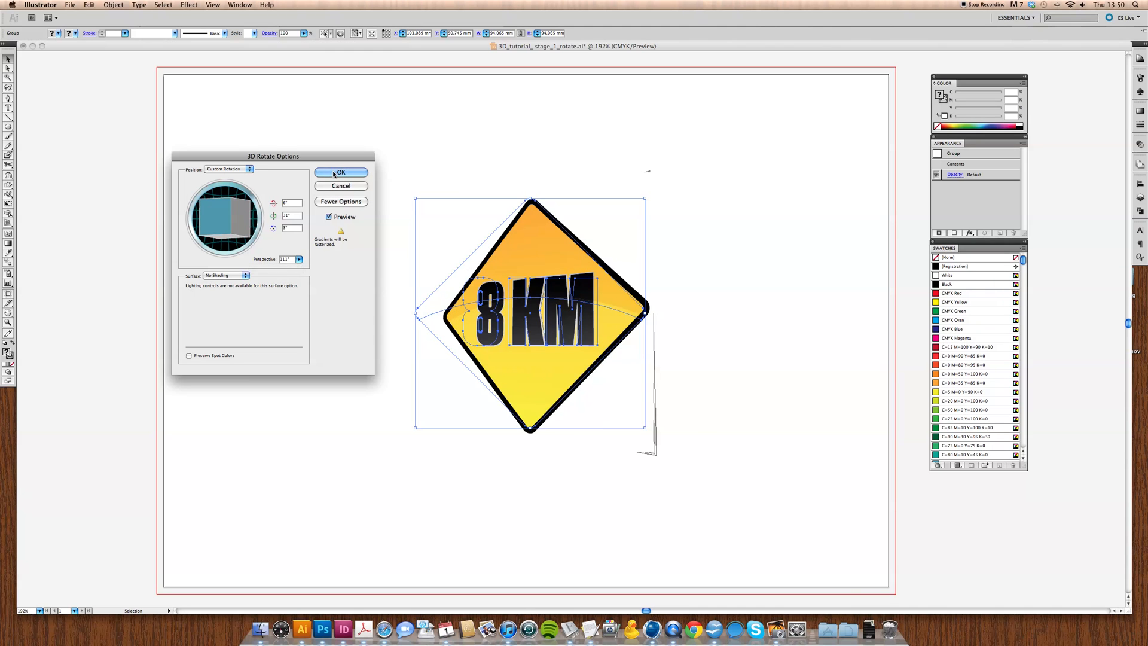
Apply the 3D Rotate effect with perspective to the 8 KM sign.
left_click(340, 172)
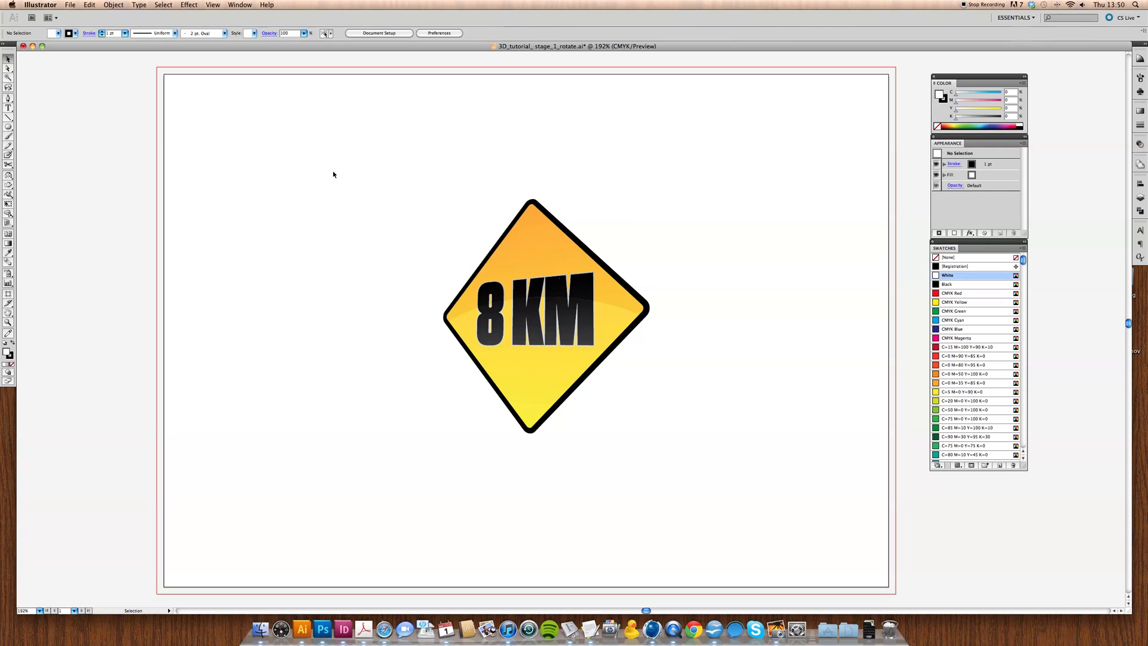